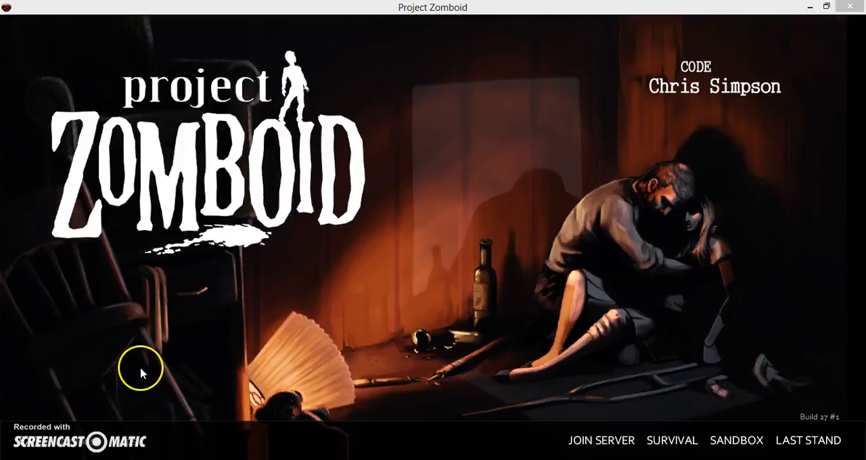
pyautogui.moveTo(157, 73)
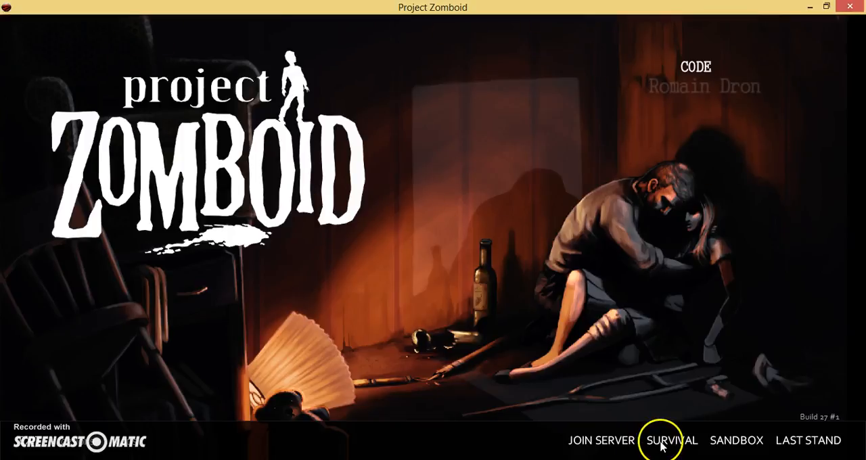
pyautogui.moveTo(689, 444)
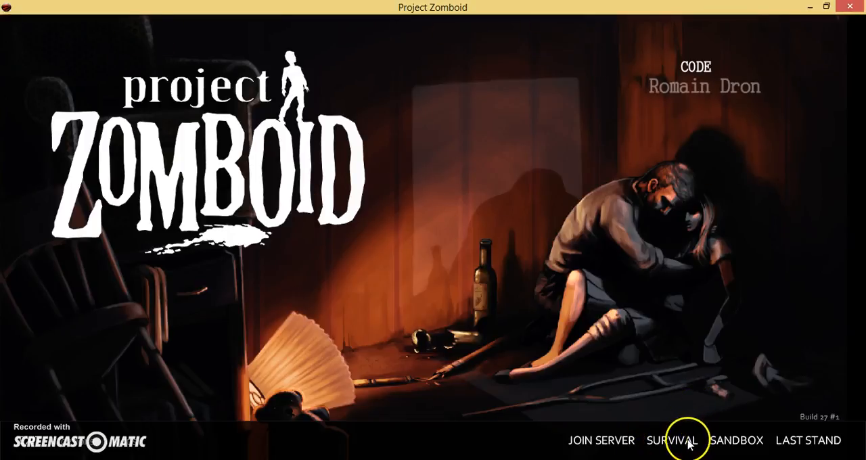
# Start a new Survival game on the West Point, KY map
pyautogui.click(680, 441)
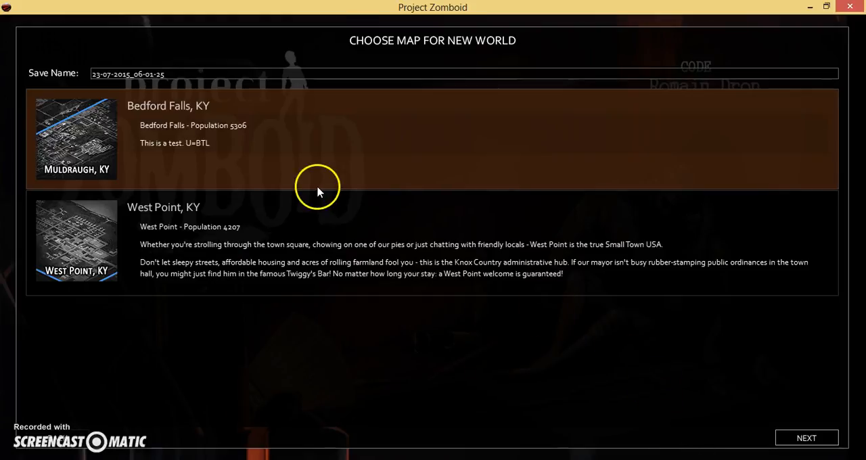
pyautogui.moveTo(277, 220)
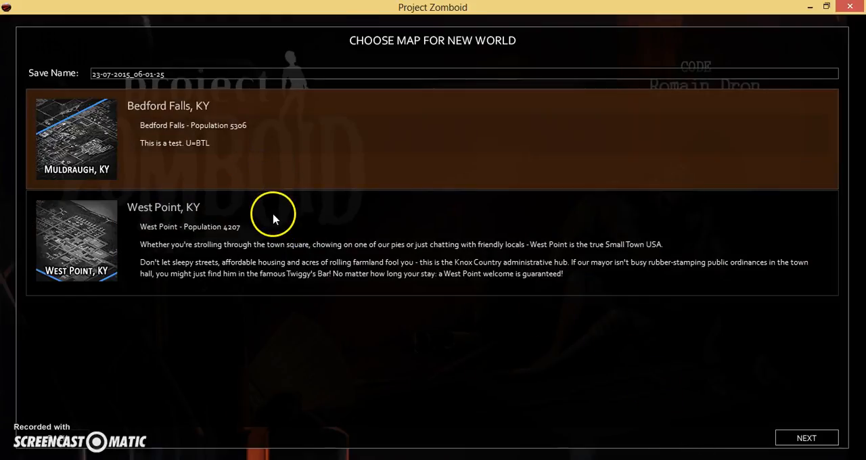
pyautogui.moveTo(284, 171)
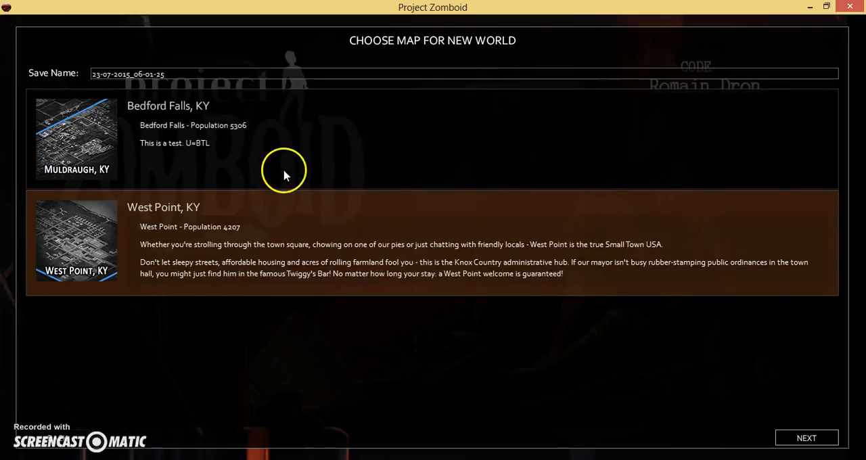
pyautogui.click(807, 439)
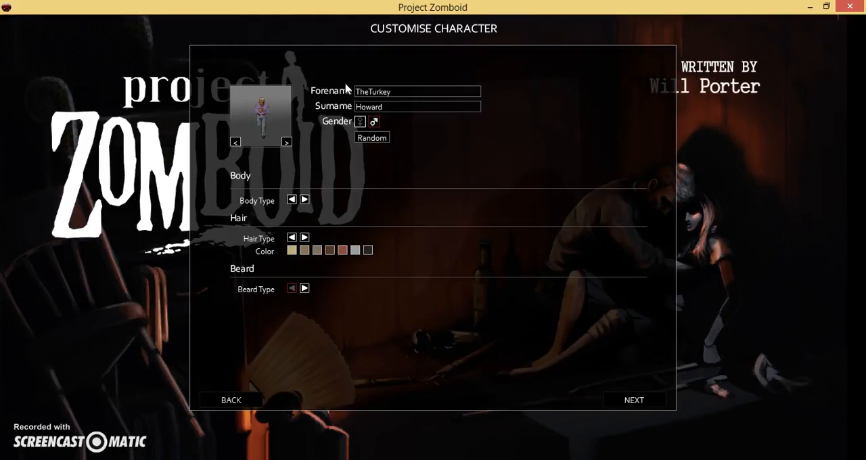
# Name the survivor TheTurkeyTurd SirTurdsAlot, replacing the surname Howard
pyautogui.write('Turd')
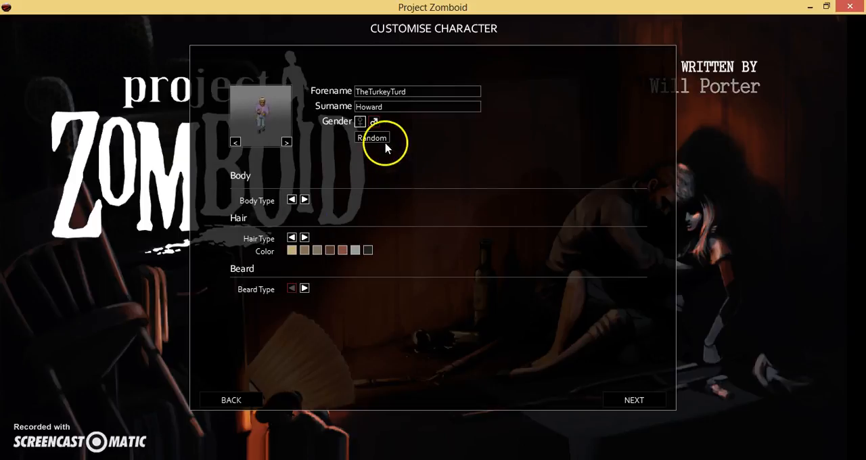
pyautogui.doubleClick(368, 105)
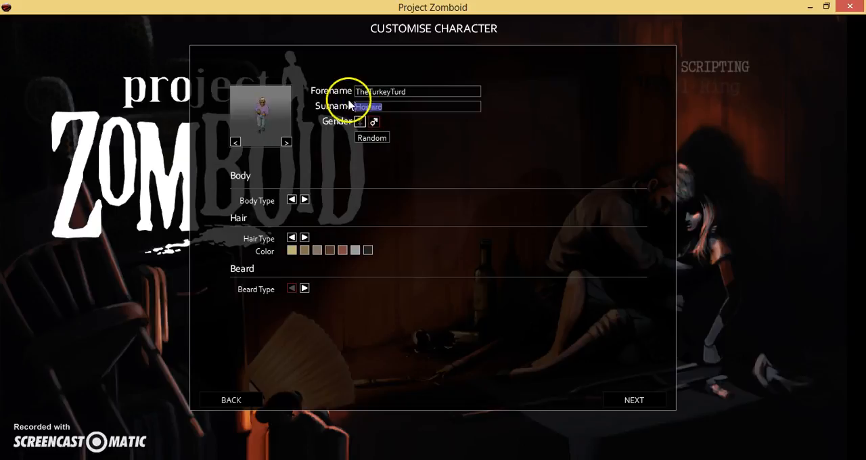
pyautogui.write('S')
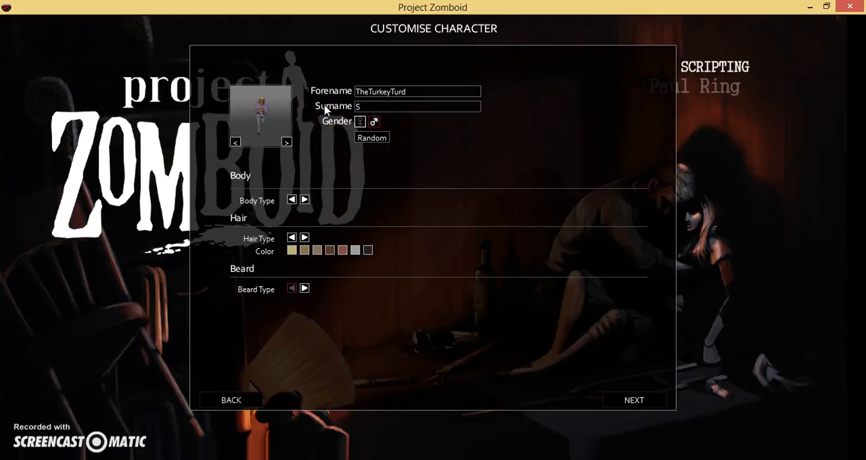
pyautogui.write('ir')
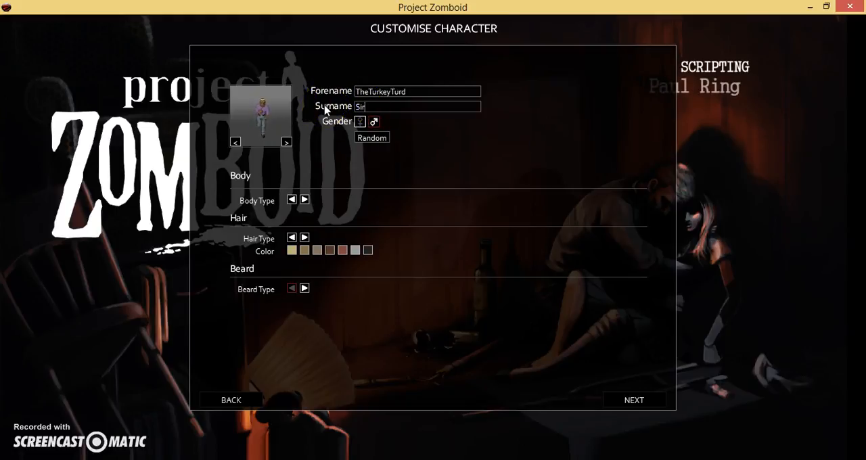
pyautogui.write('Turds')
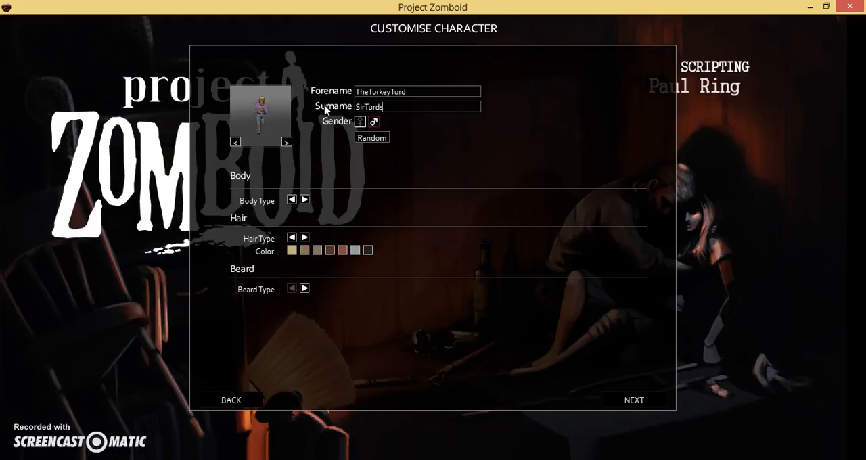
pyautogui.write('A')
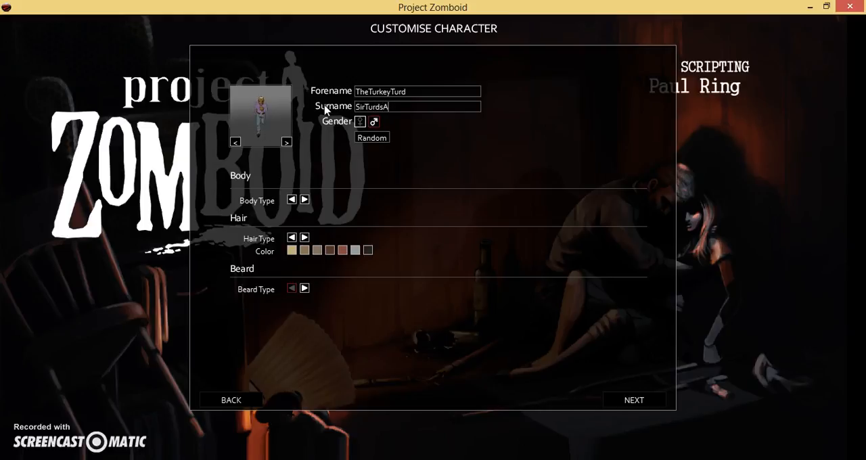
pyautogui.write('lot')
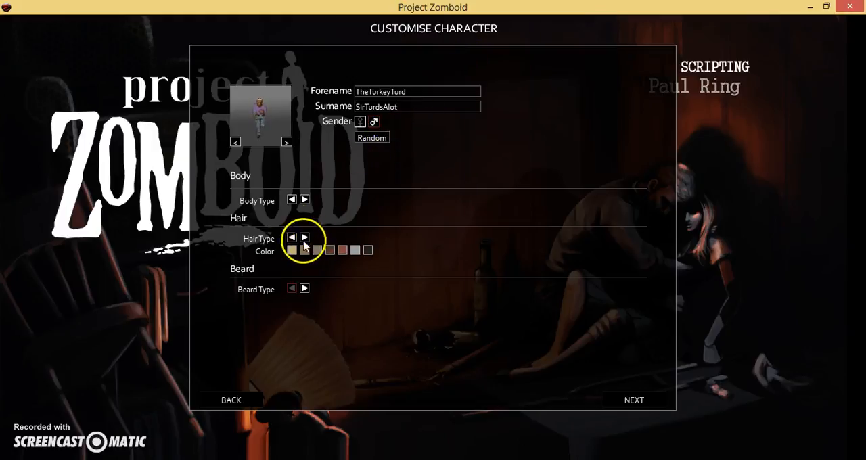
# Cycle the character to a different hairstyle and beard style
pyautogui.click(291, 201)
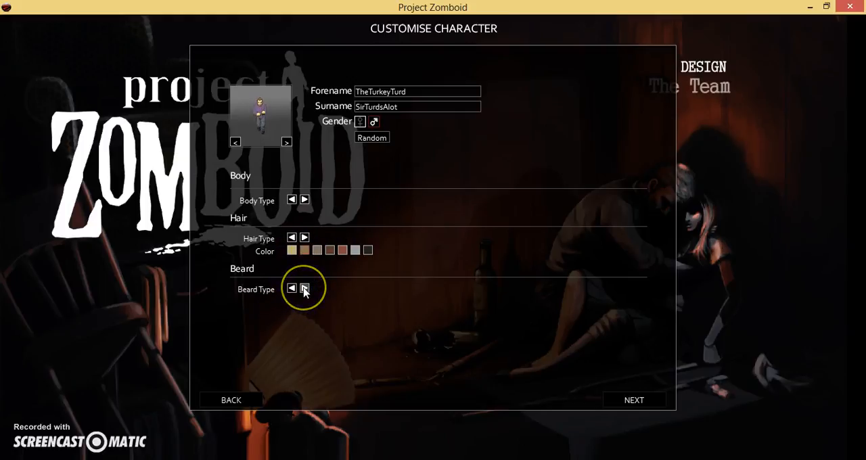
pyautogui.click(305, 290)
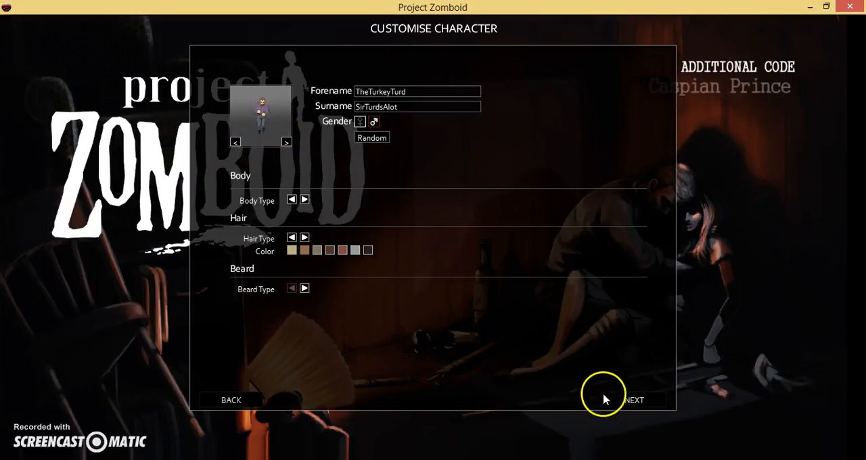
# Move to occupations and traits and add the Lucky trait
pyautogui.click(635, 401)
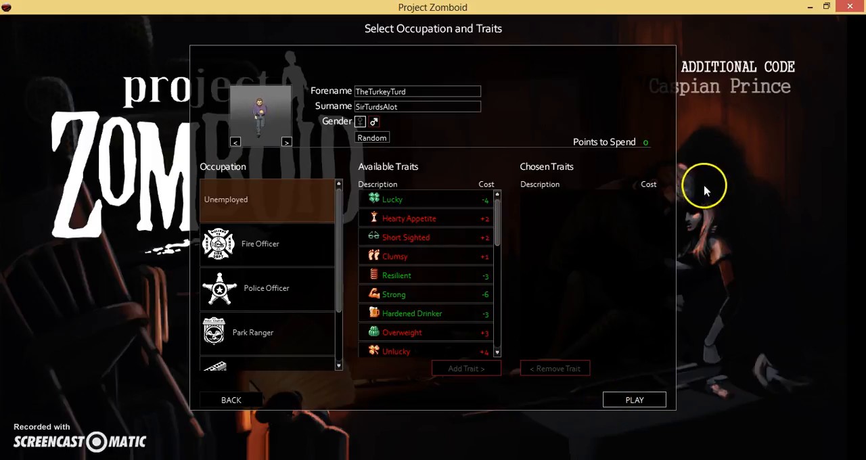
pyautogui.moveTo(720, 195)
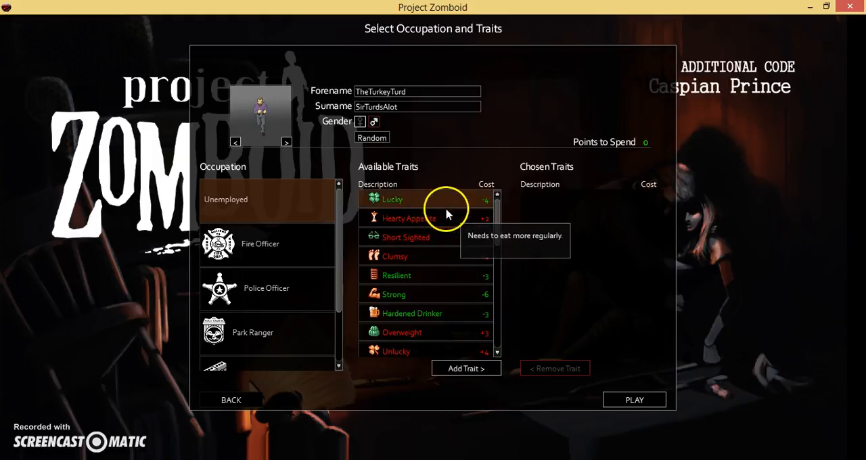
pyautogui.click(466, 368)
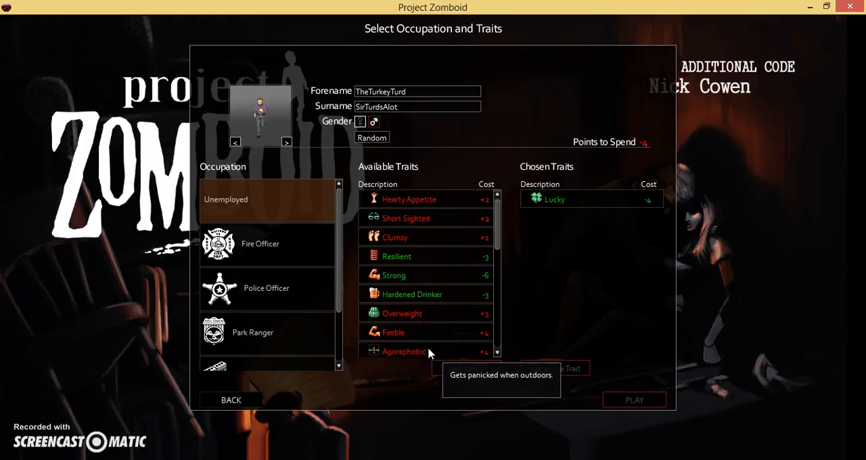
pyautogui.moveTo(490, 304)
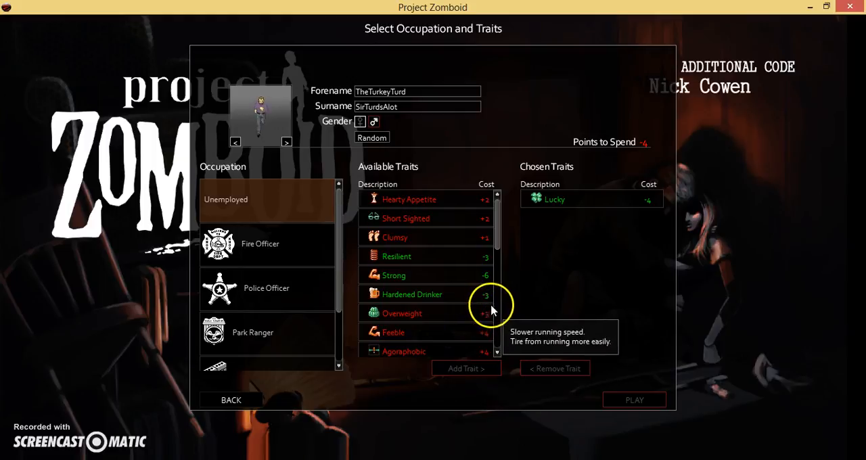
pyautogui.moveTo(501, 277)
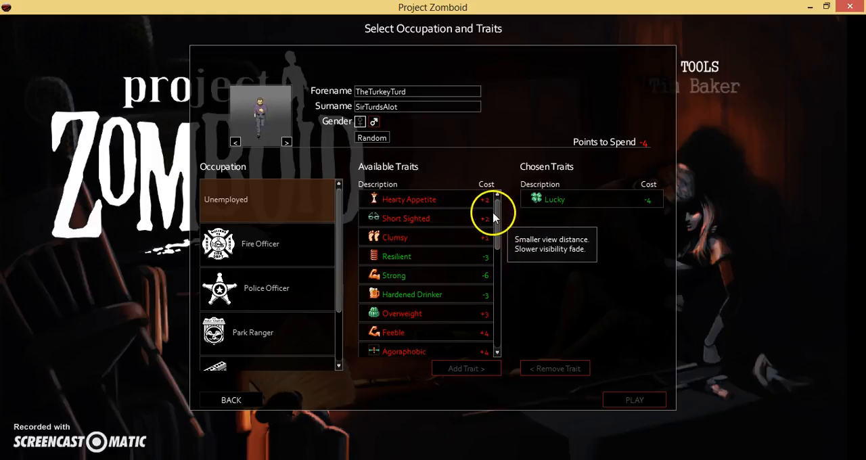
pyautogui.moveTo(499, 241)
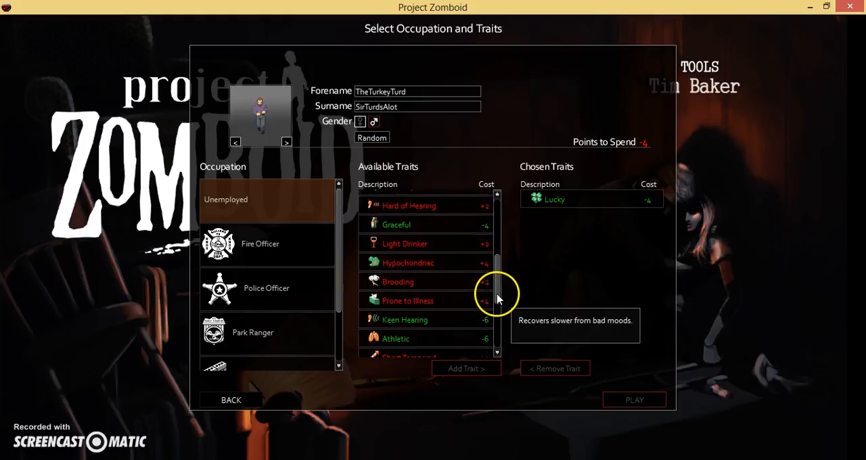
pyautogui.scroll(-3)
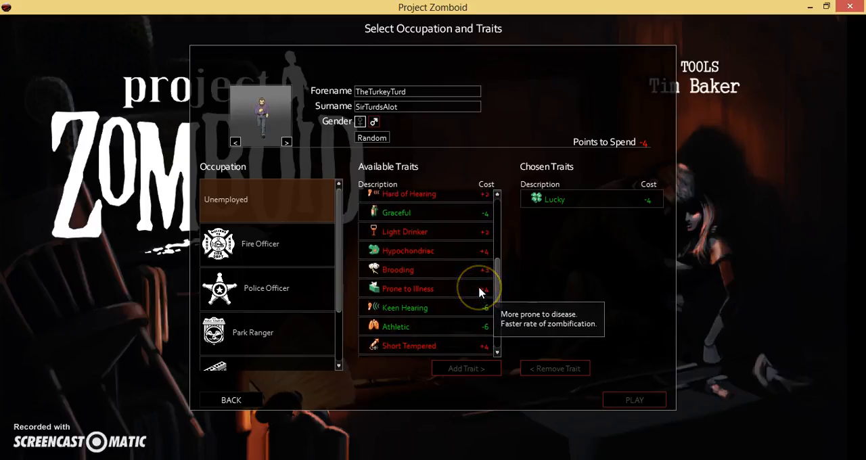
pyautogui.moveTo(500, 290)
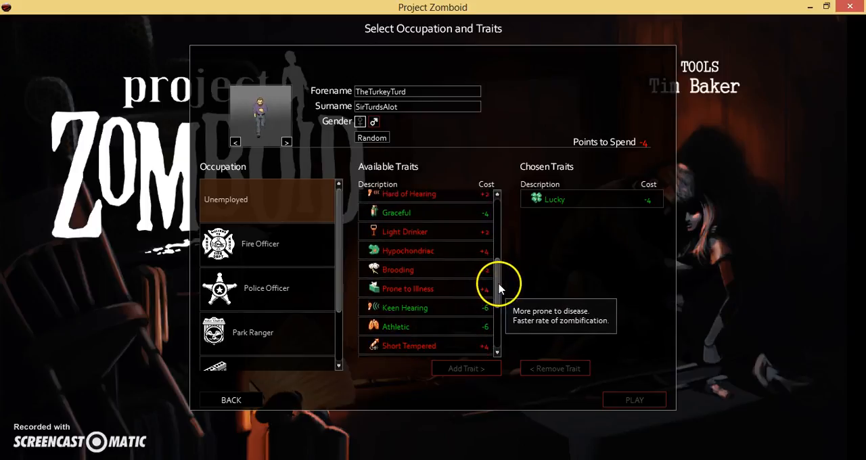
pyautogui.scroll(-3)
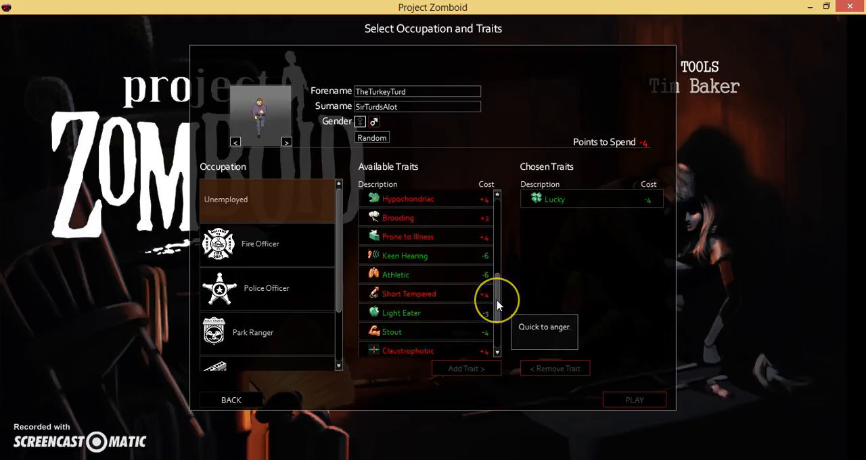
pyautogui.scroll(-3)
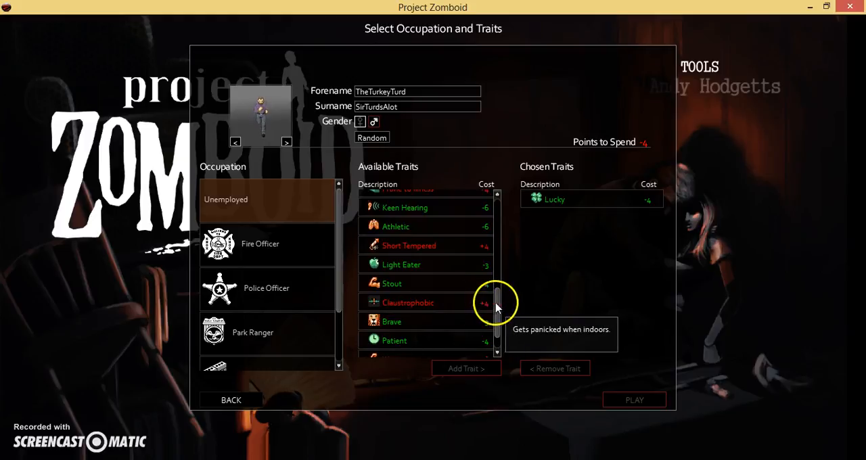
pyautogui.scroll(-3)
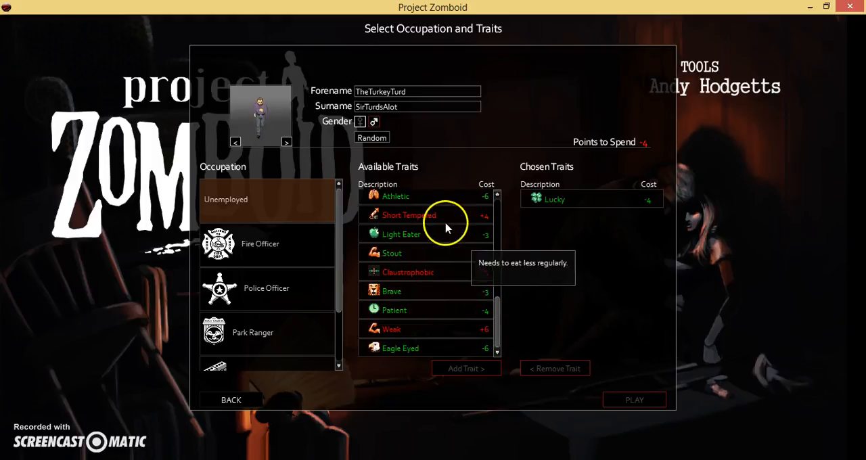
pyautogui.moveTo(445, 224)
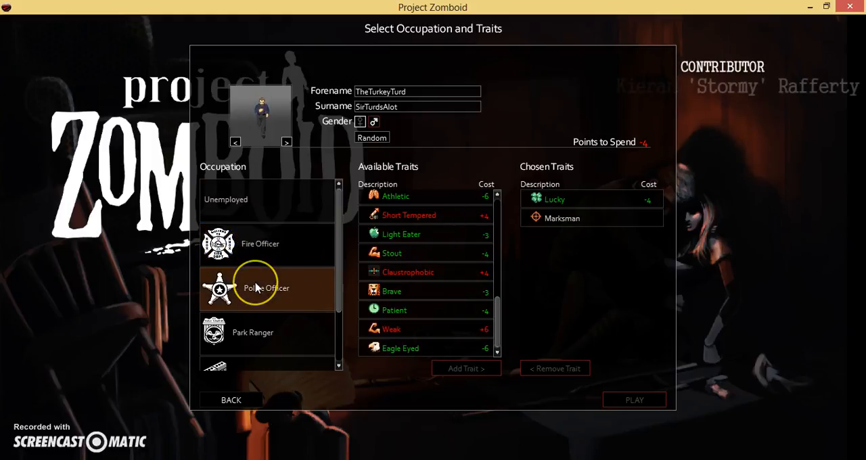
# Pick the occupation granting Thick Skinned and Handy, then add Hearty Appetite and Cowardly
pyautogui.click(264, 333)
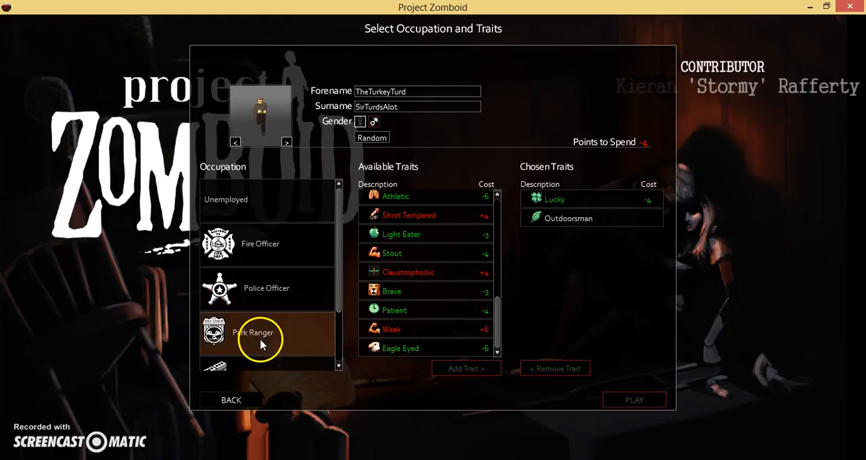
pyautogui.click(265, 287)
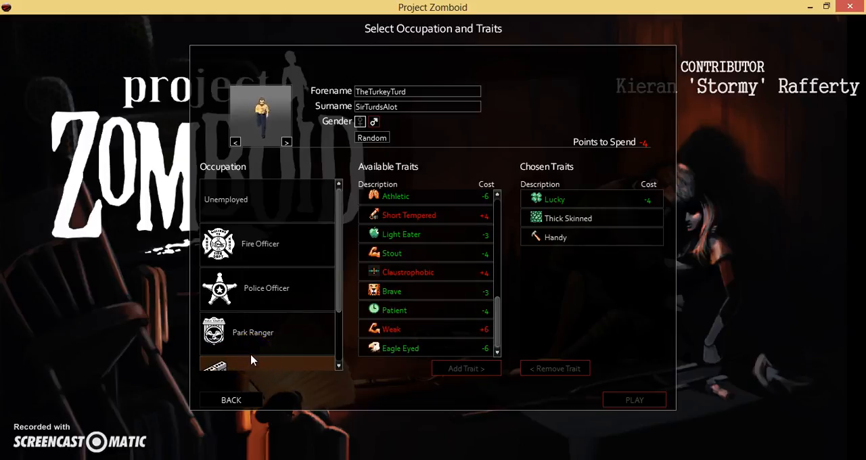
pyautogui.moveTo(391, 291)
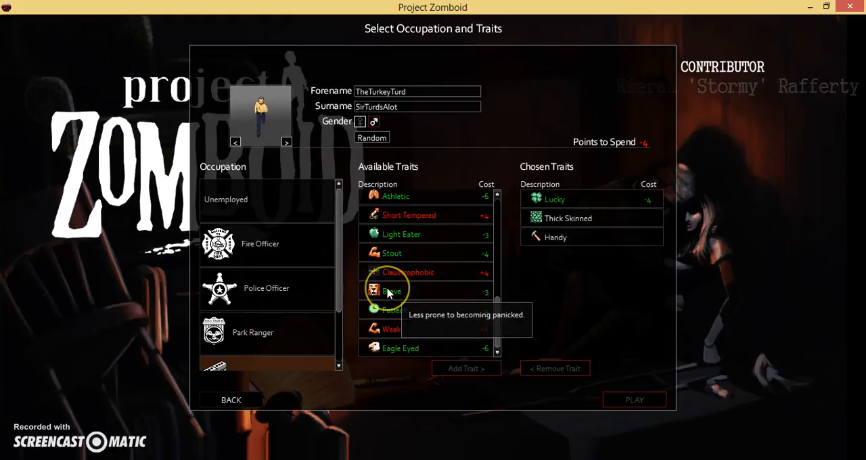
pyautogui.moveTo(576, 243)
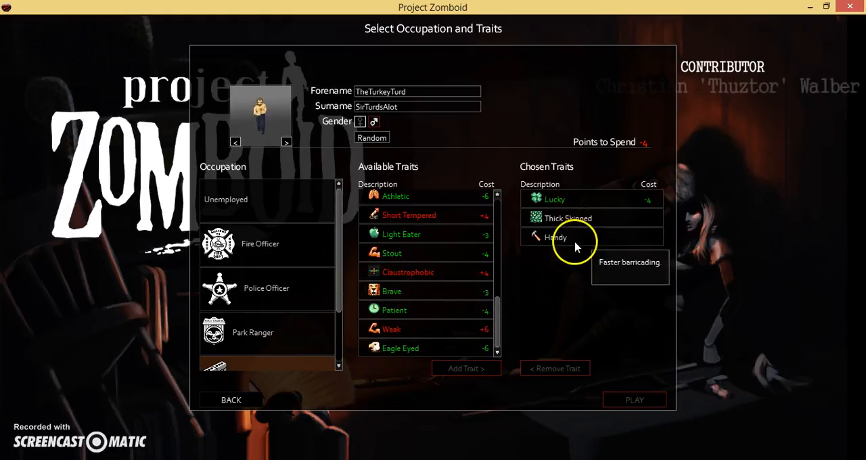
pyautogui.moveTo(463, 258)
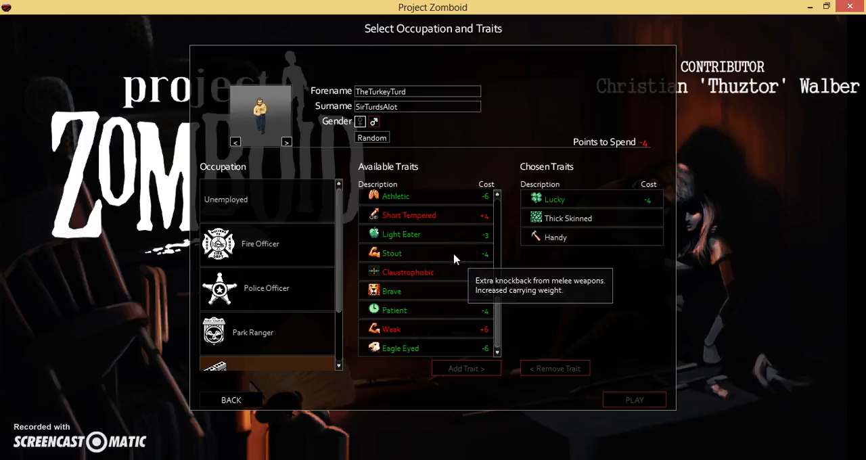
pyautogui.moveTo(446, 234)
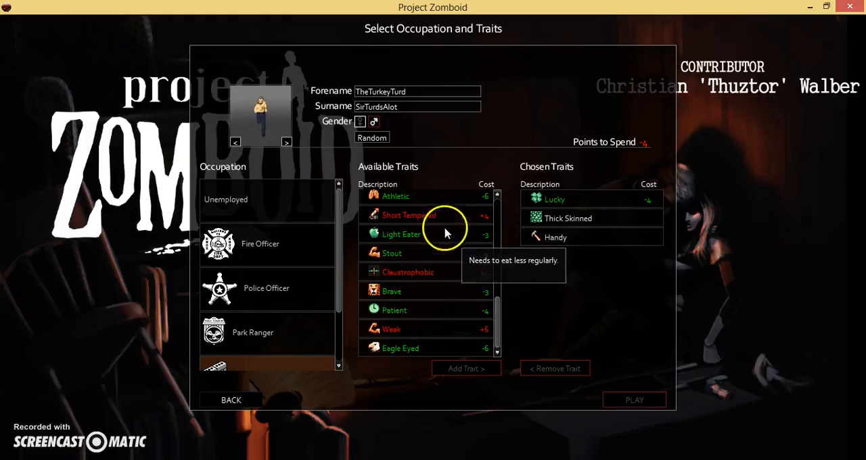
pyautogui.moveTo(486, 310)
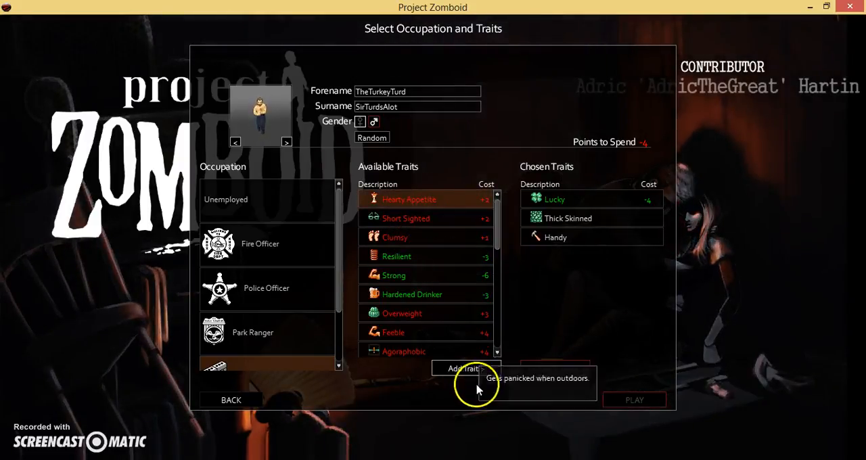
pyautogui.click(463, 368)
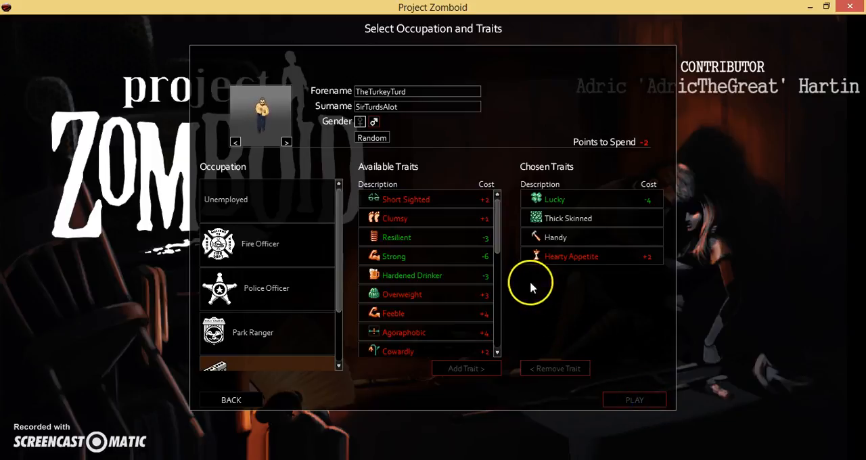
pyautogui.moveTo(403, 333)
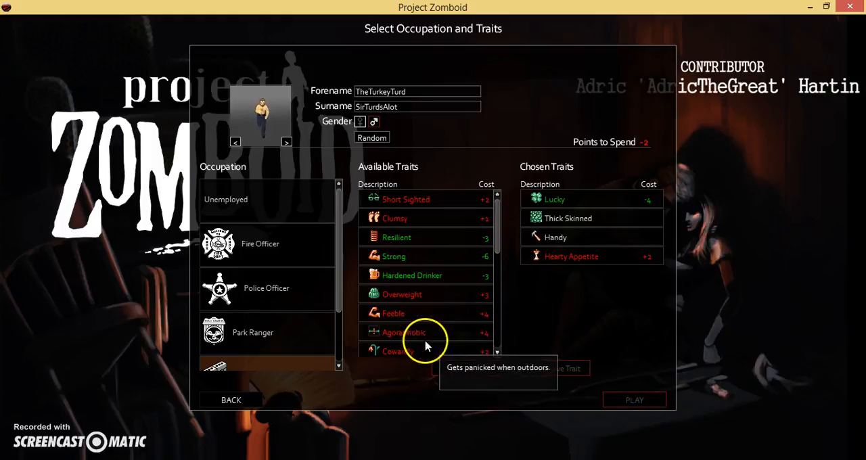
pyautogui.moveTo(409, 352)
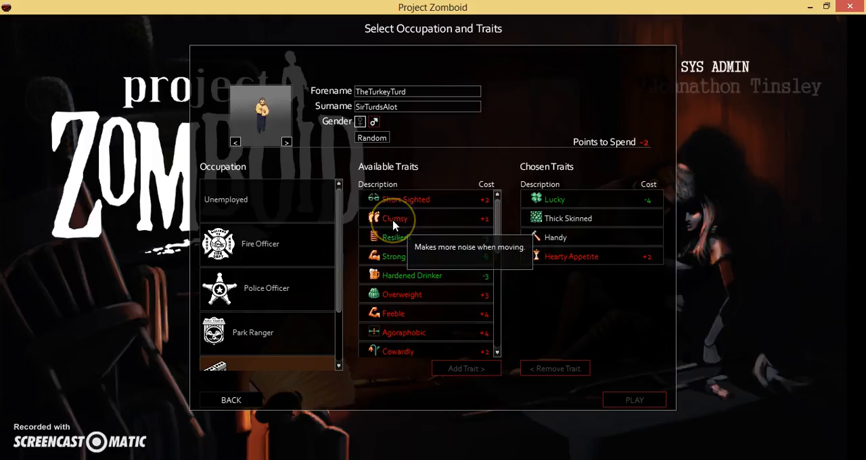
pyautogui.moveTo(406, 352)
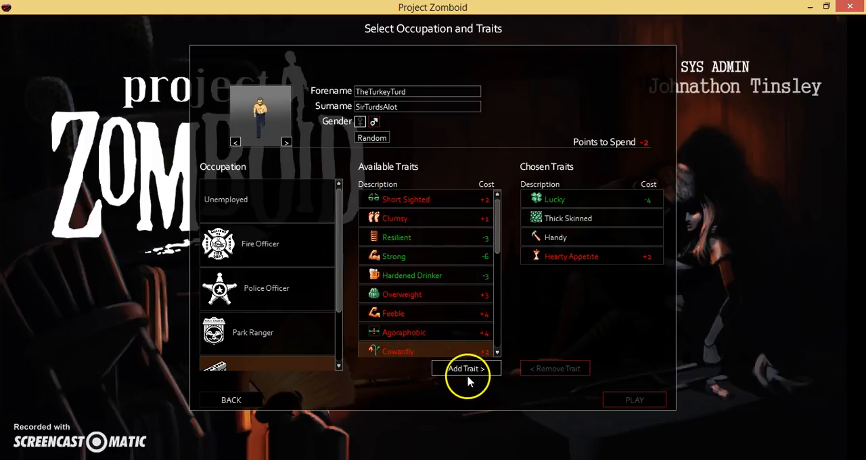
pyautogui.click(466, 368)
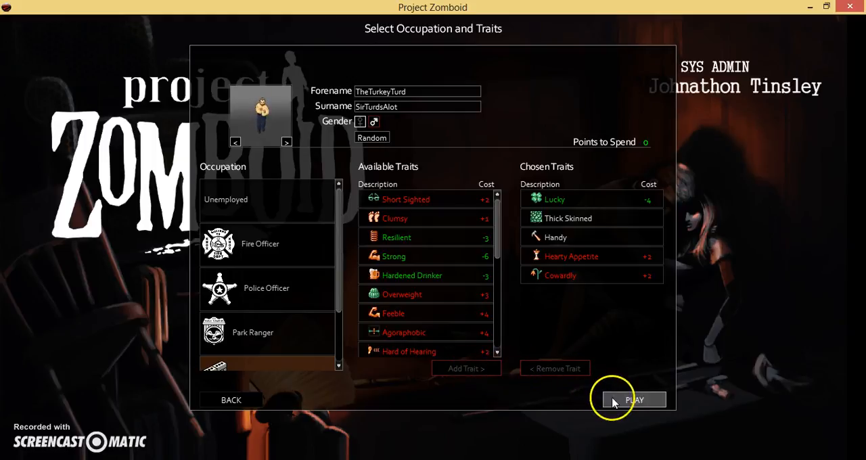
pyautogui.moveTo(607, 392)
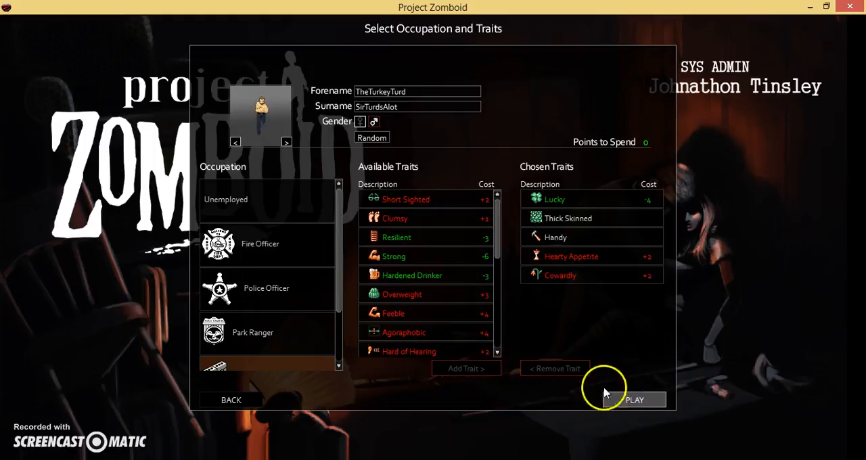
pyautogui.moveTo(284, 109)
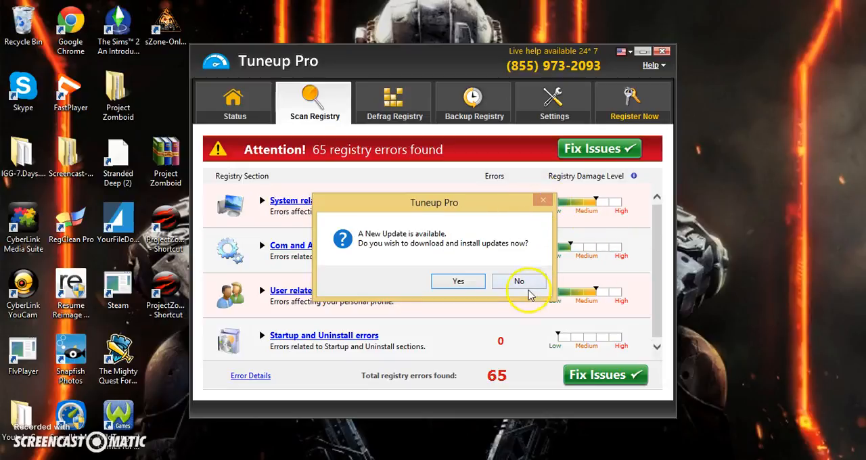
# Decline the Tuneup Pro update and dismiss its window
pyautogui.click(519, 282)
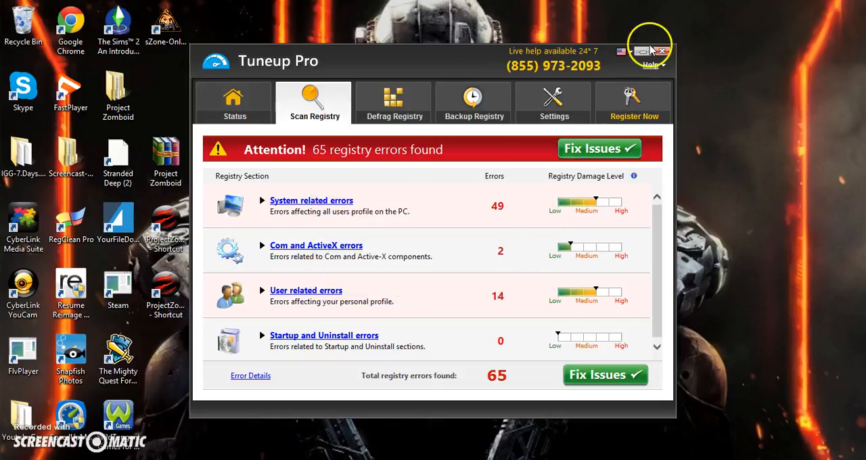
pyautogui.click(661, 51)
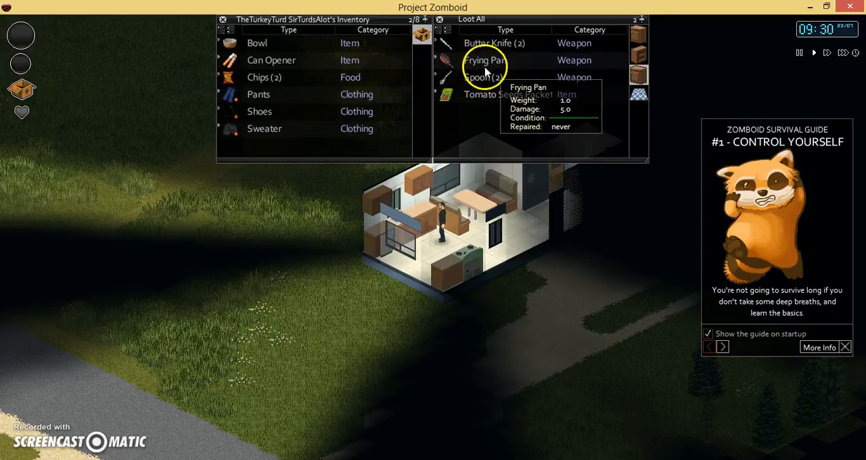
pyautogui.moveTo(490, 95)
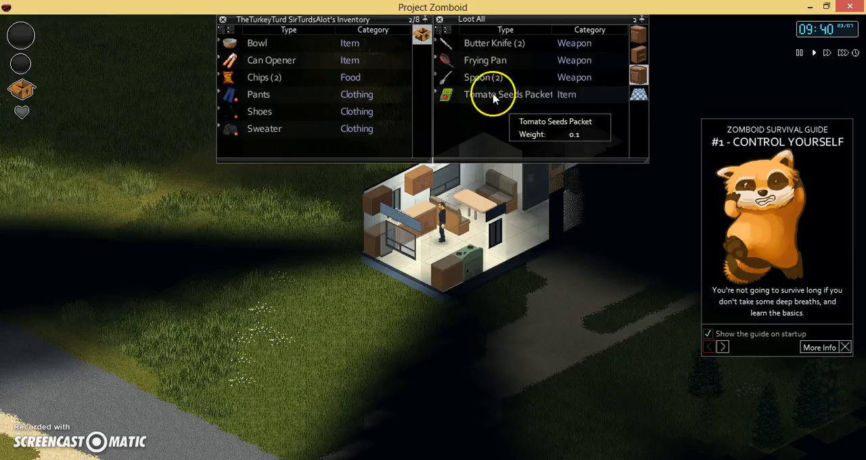
# Take a utensil such as the Frying Pan from the kitchen loot
pyautogui.click(485, 59)
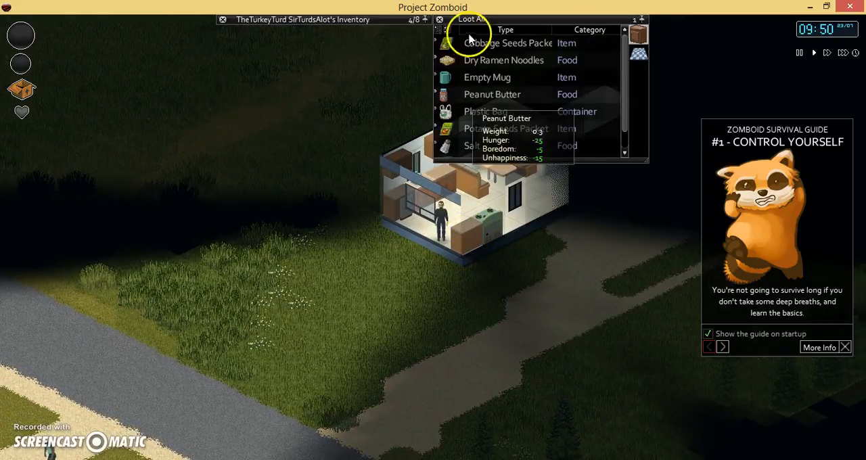
pyautogui.moveTo(474, 60)
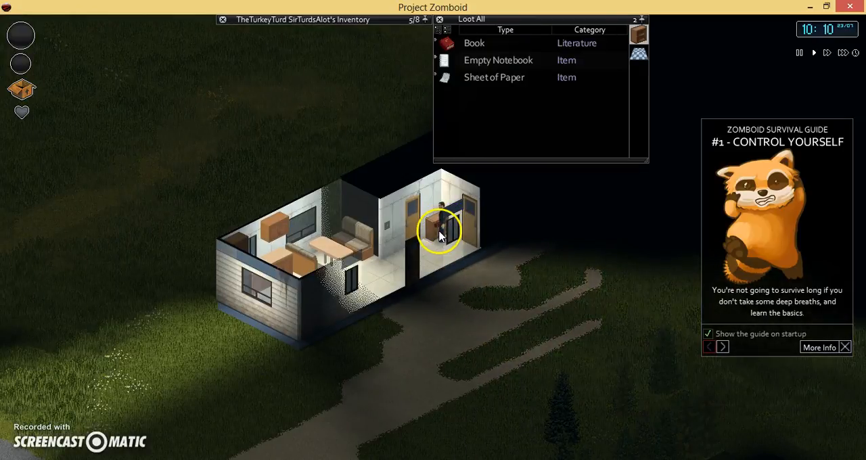
pyautogui.moveTo(463, 80)
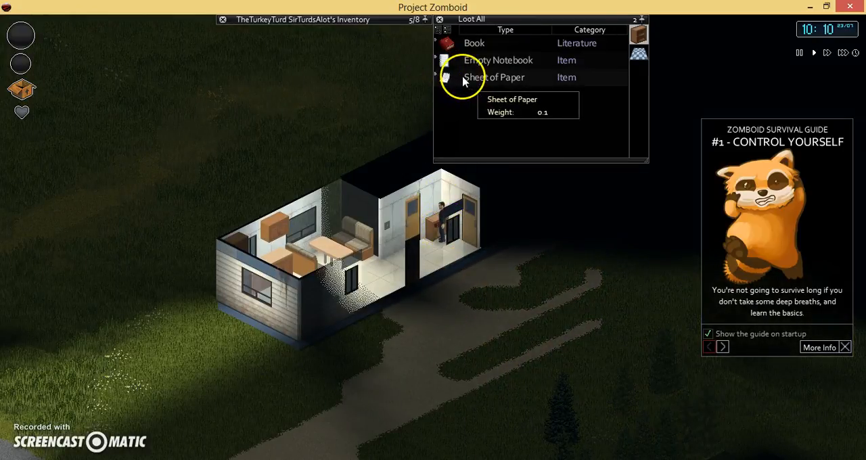
pyautogui.moveTo(484, 48)
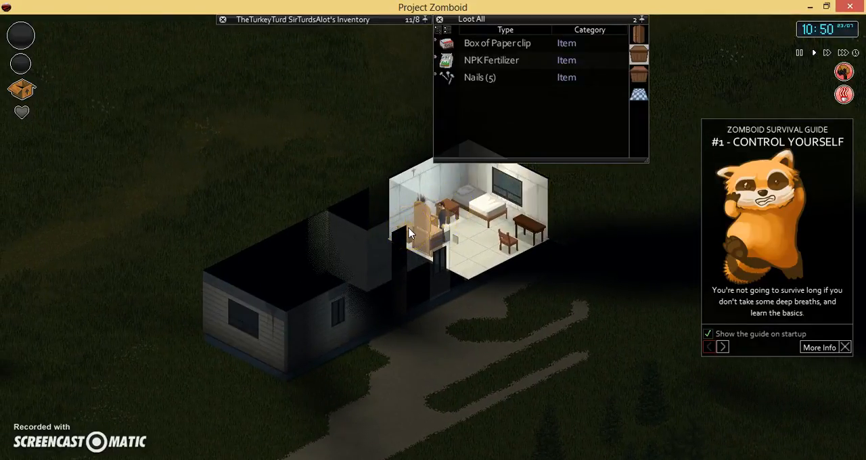
pyautogui.moveTo(490, 77)
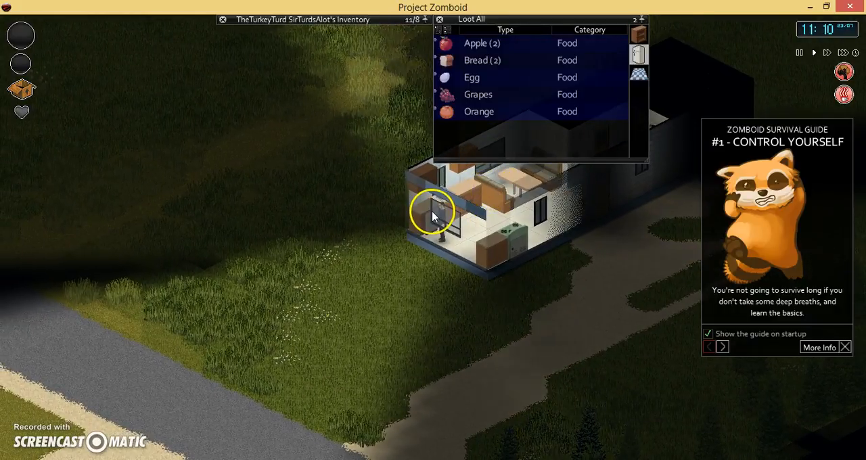
pyautogui.moveTo(515, 60)
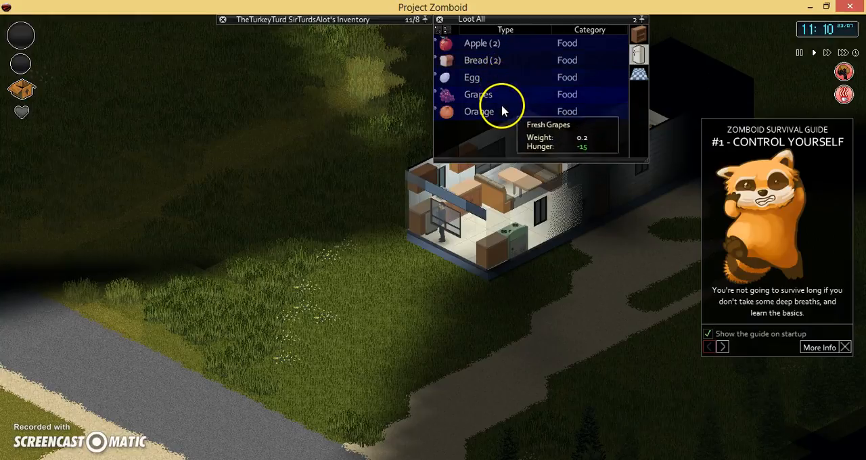
pyautogui.moveTo(471, 78)
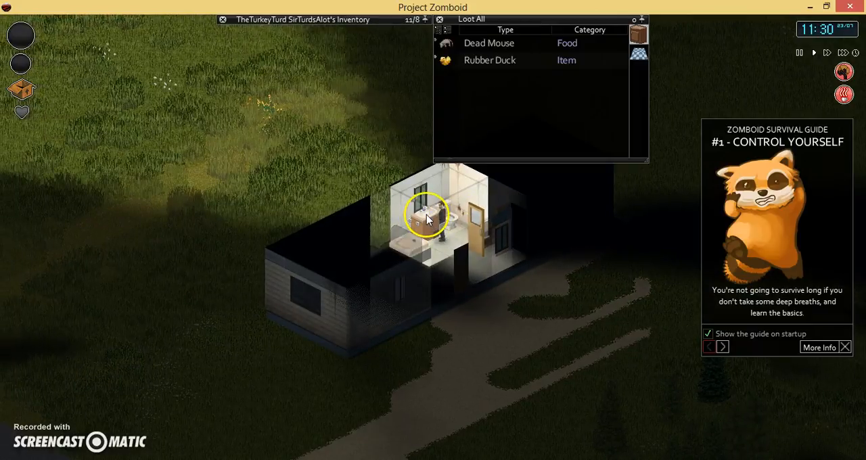
pyautogui.moveTo(474, 44)
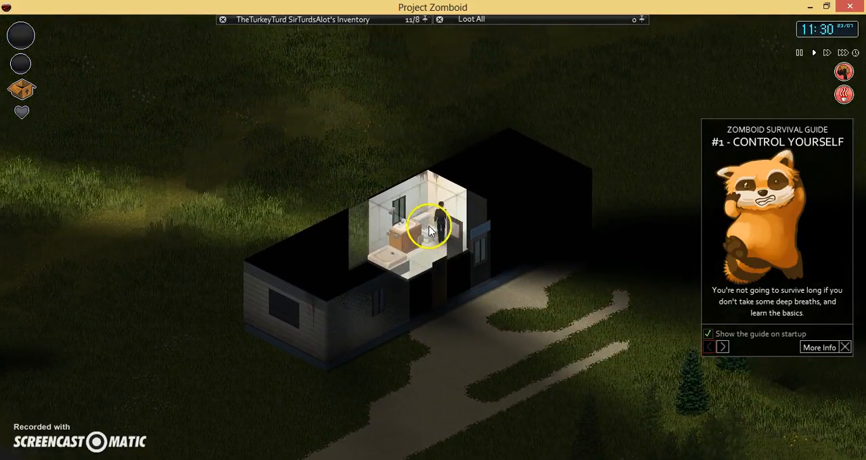
# Check the bathroom sink's actions and open the window beside it
pyautogui.rightClick(431, 227)
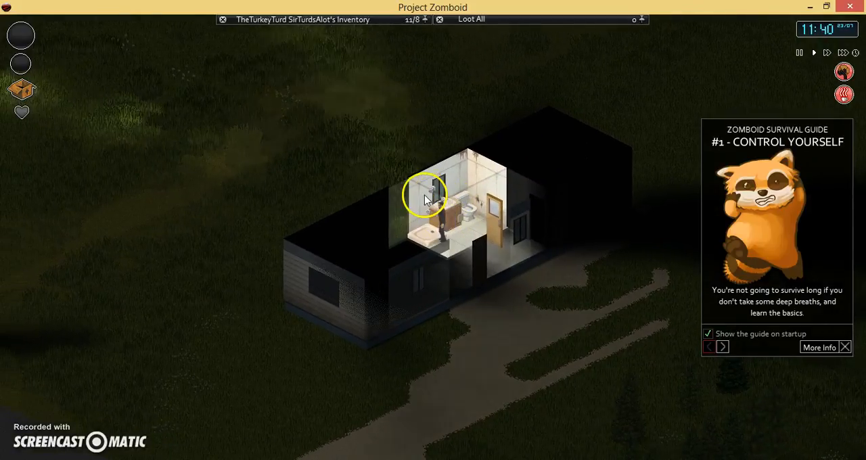
pyautogui.rightClick(425, 196)
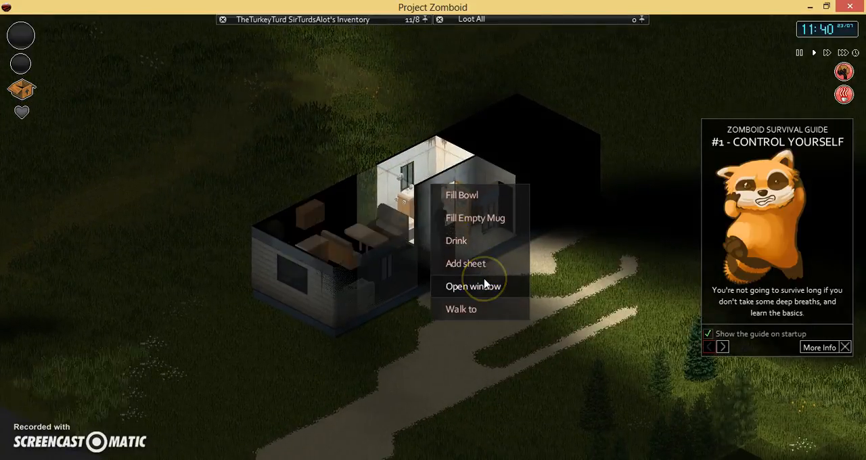
pyautogui.click(474, 286)
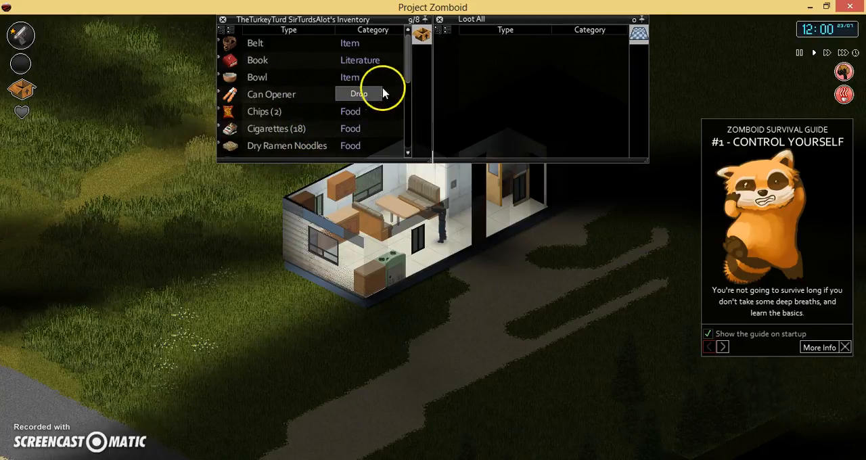
# Drop the Frying Pan to bring the carried load down to 8 of 8
pyautogui.scroll(-3)
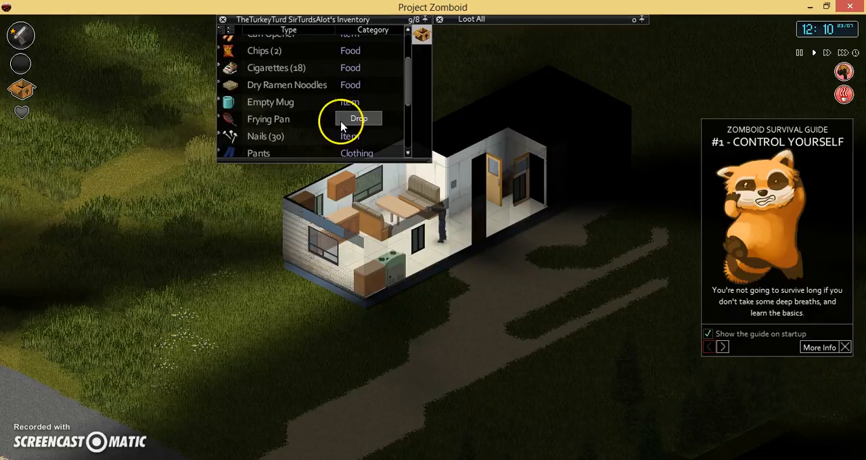
pyautogui.click(358, 118)
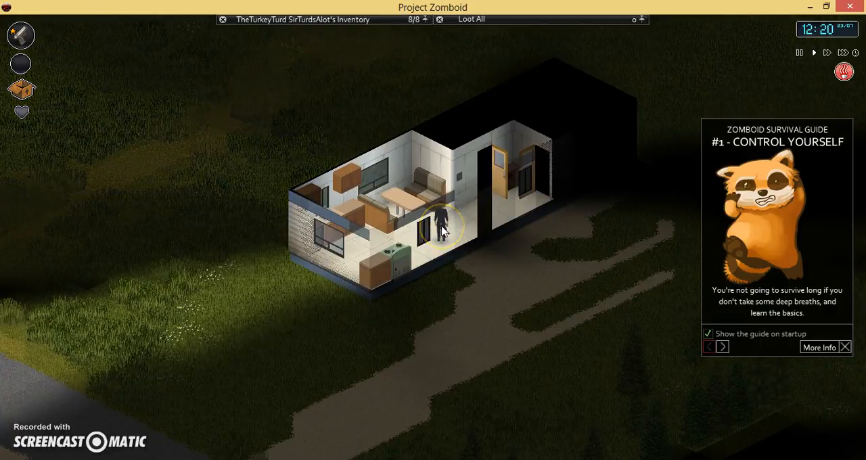
# Pick the dropped Frying Pan back up, going over capacity to 9 of 8
pyautogui.rightClick(444, 230)
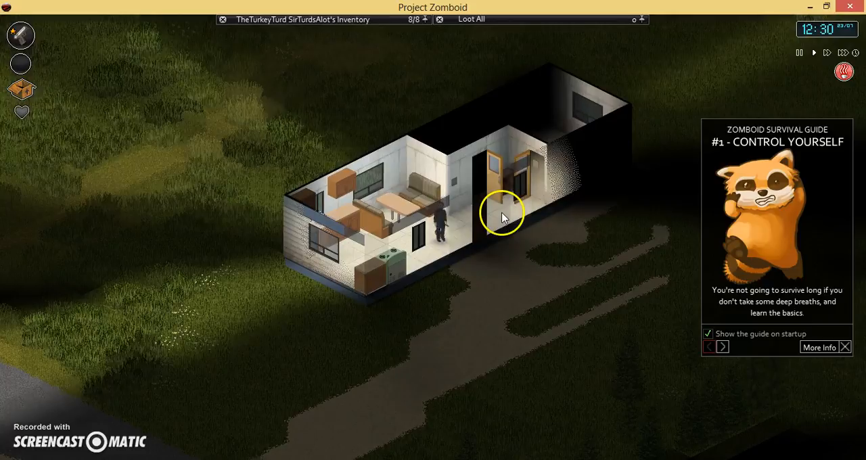
pyautogui.rightClick(502, 216)
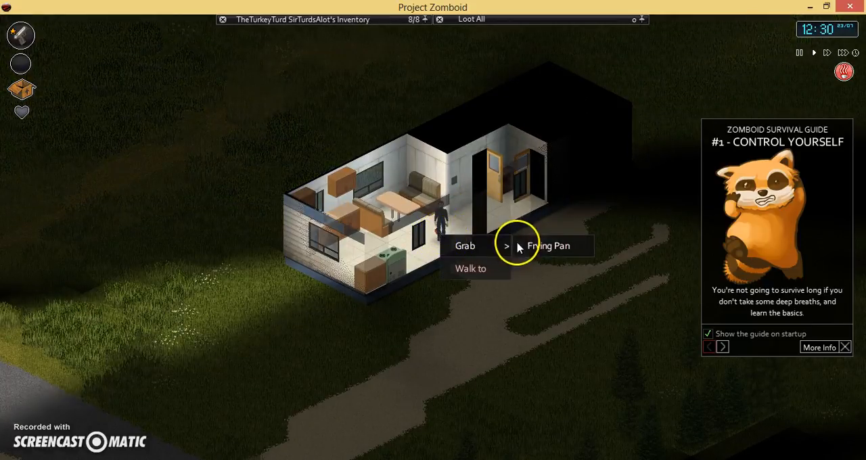
pyautogui.click(549, 246)
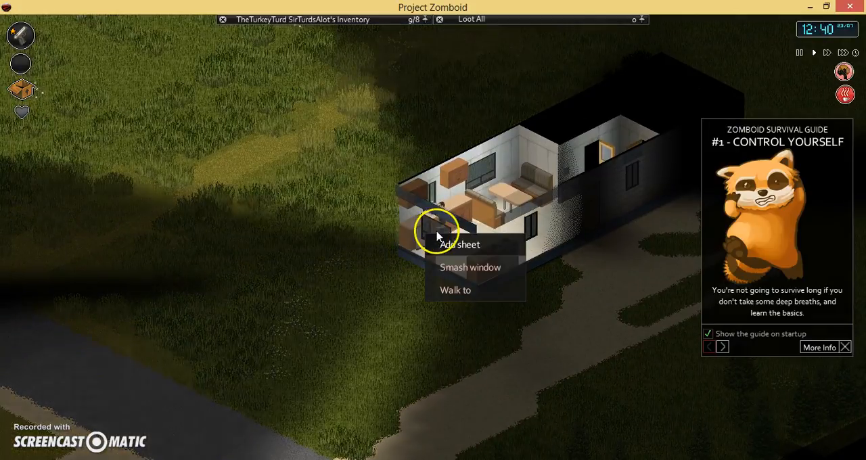
pyautogui.moveTo(561, 270)
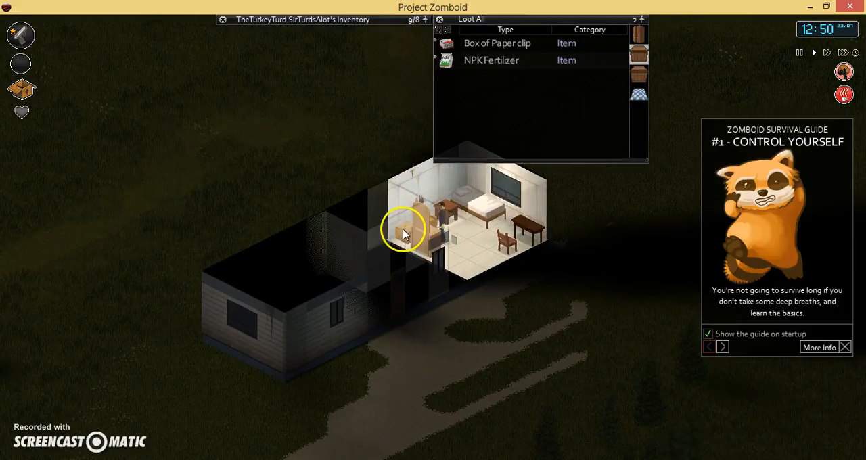
pyautogui.moveTo(499, 44)
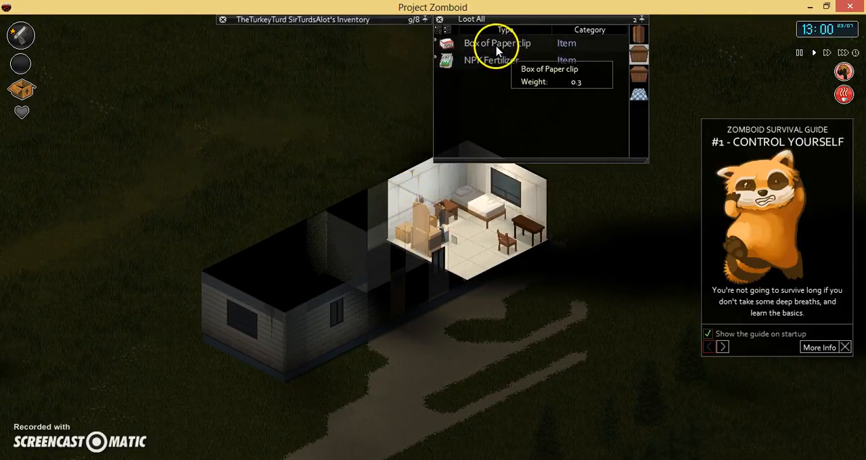
pyautogui.moveTo(430, 226)
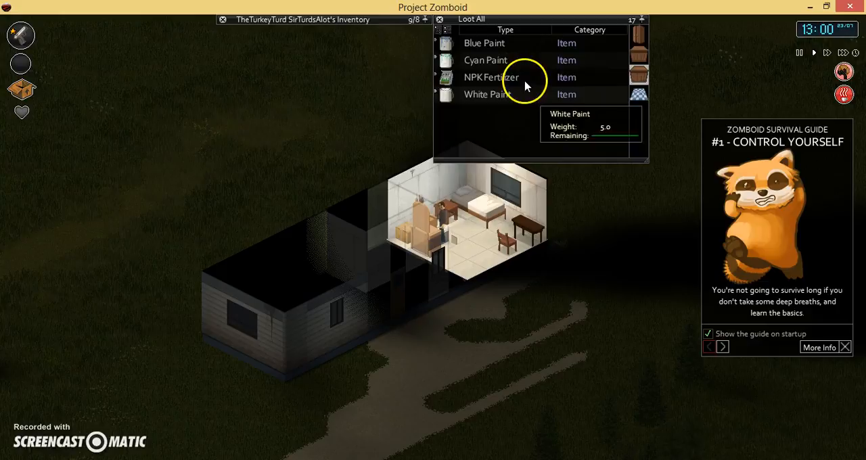
pyautogui.moveTo(494, 43)
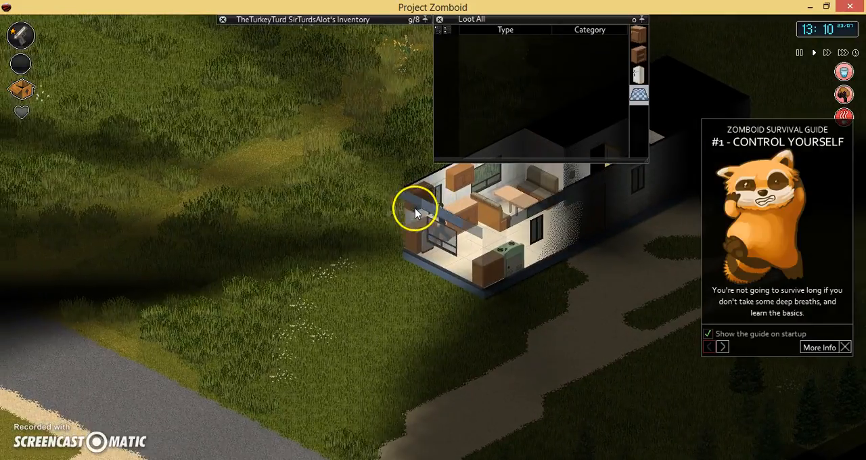
# Bring up the small house window's actions to open and climb through it
pyautogui.rightClick(414, 209)
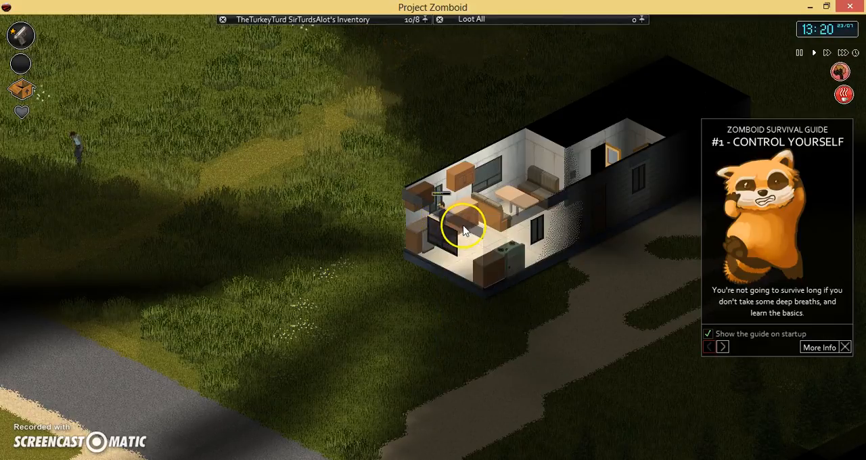
pyautogui.rightClick(463, 225)
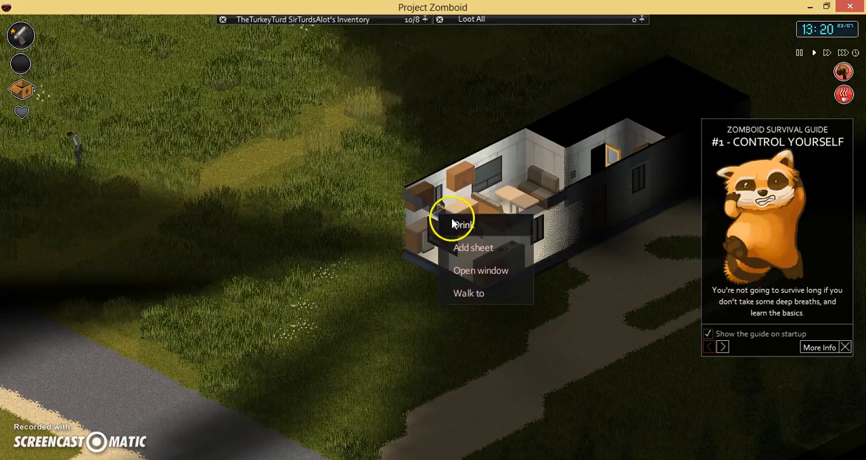
pyautogui.moveTo(474, 248)
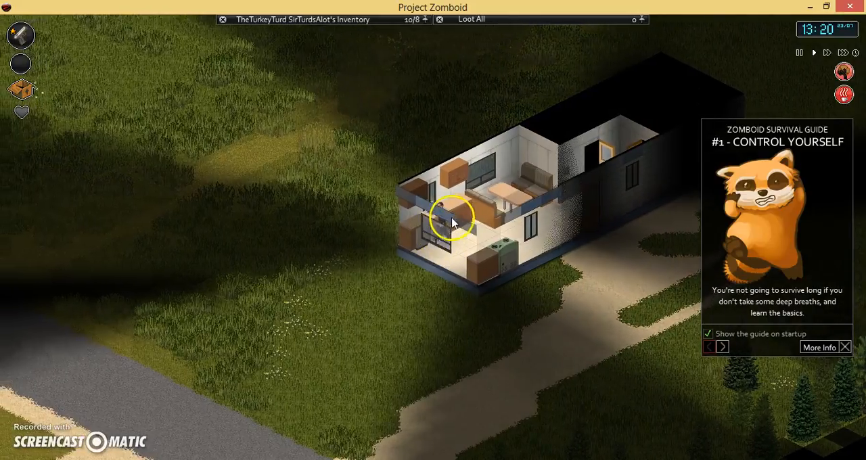
pyautogui.rightClick(446, 220)
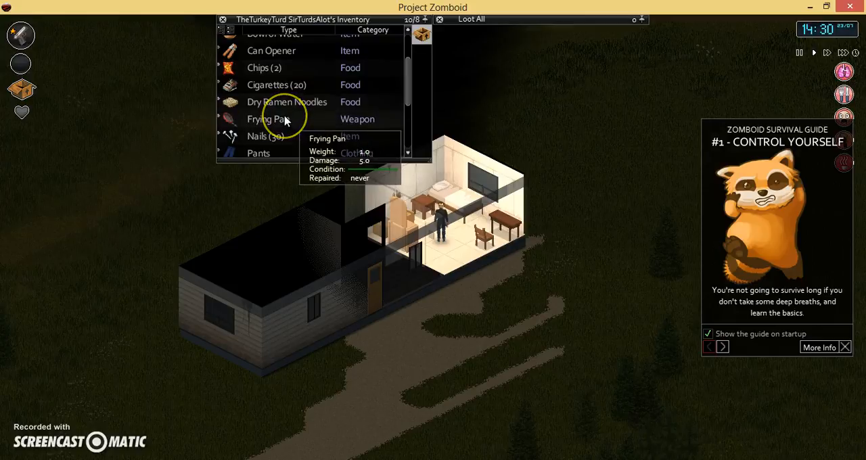
# Equip the Frying Pan as the primary weapon
pyautogui.rightClick(268, 119)
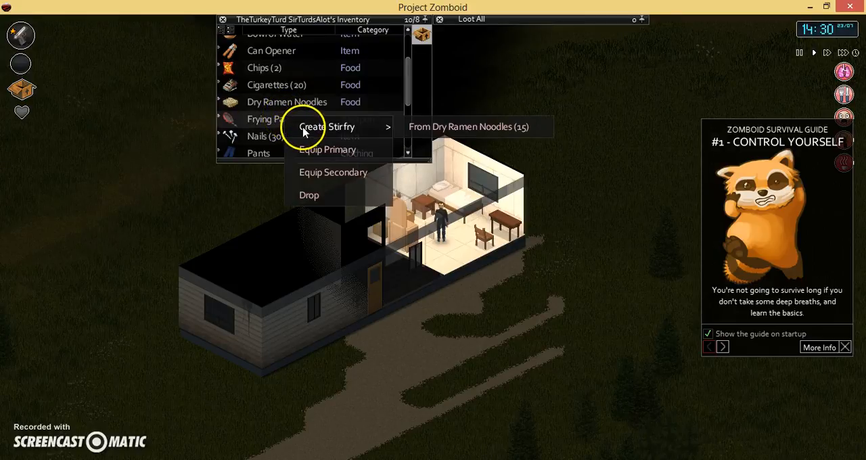
pyautogui.moveTo(319, 149)
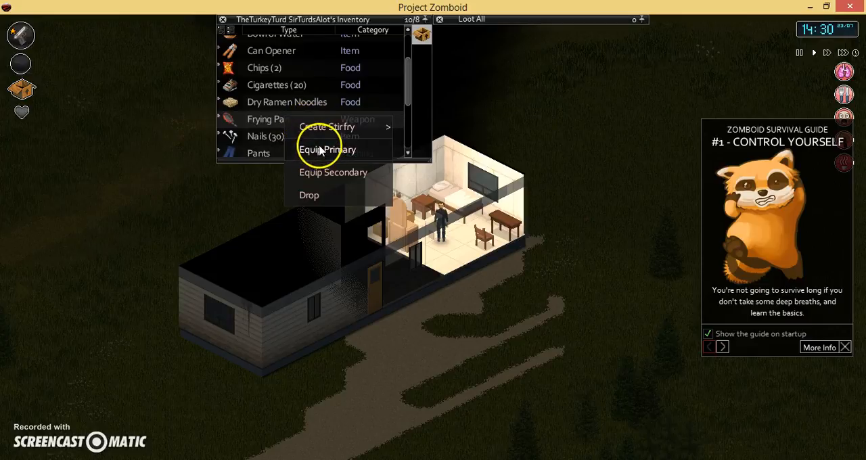
pyautogui.click(328, 149)
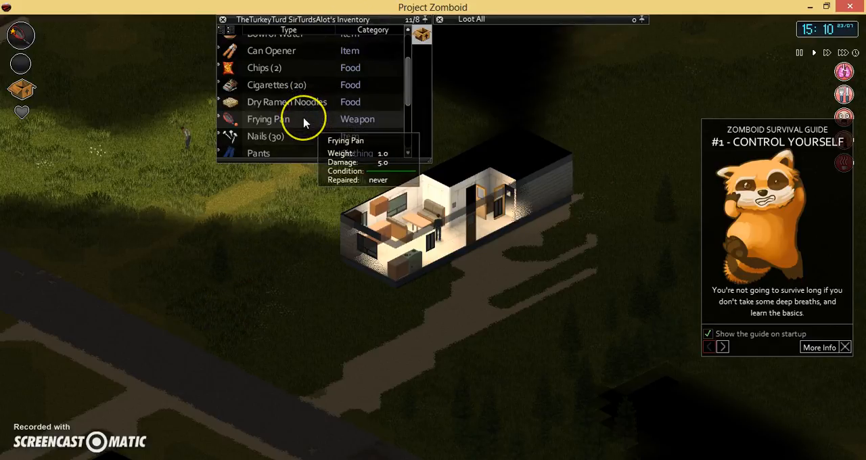
# Review the Frying Pan's actions and the spot beside the house while checking carried items
pyautogui.rightClick(269, 118)
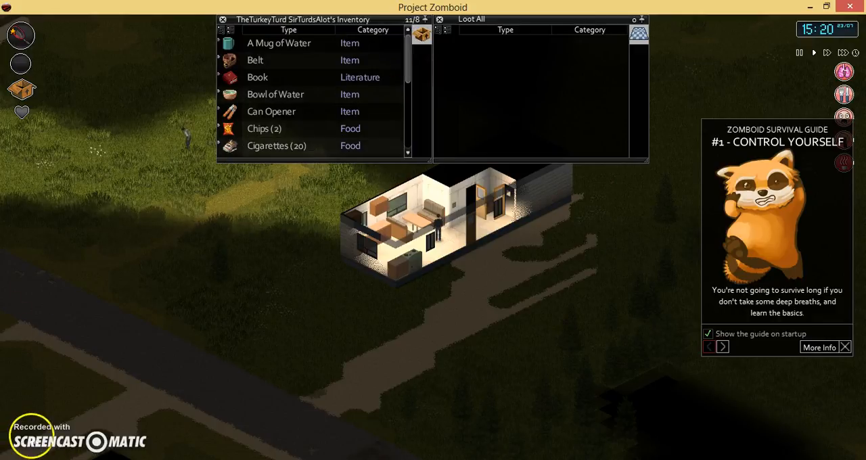
pyautogui.moveTo(276, 147)
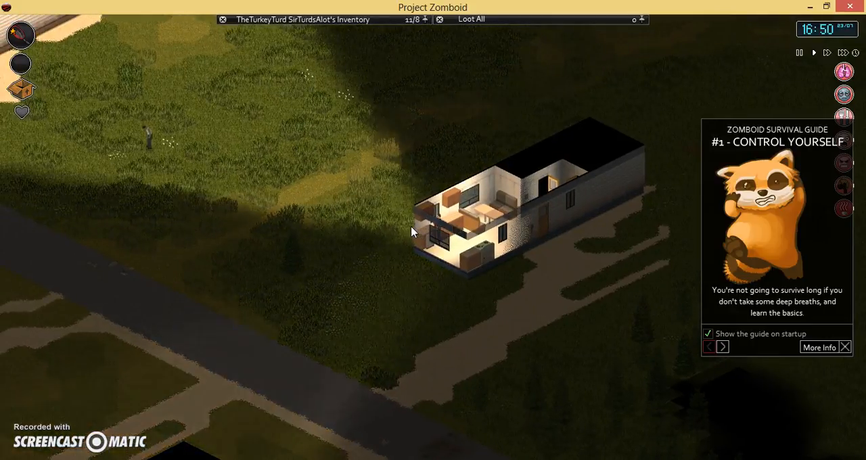
pyautogui.rightClick(436, 231)
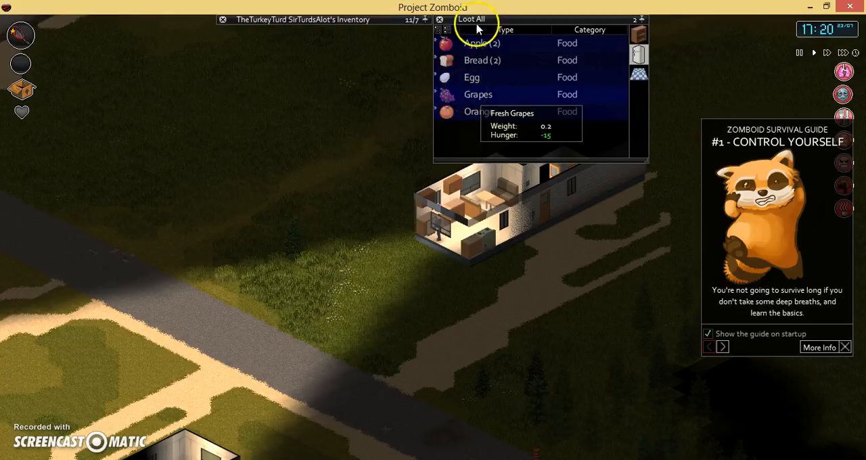
pyautogui.moveTo(503, 48)
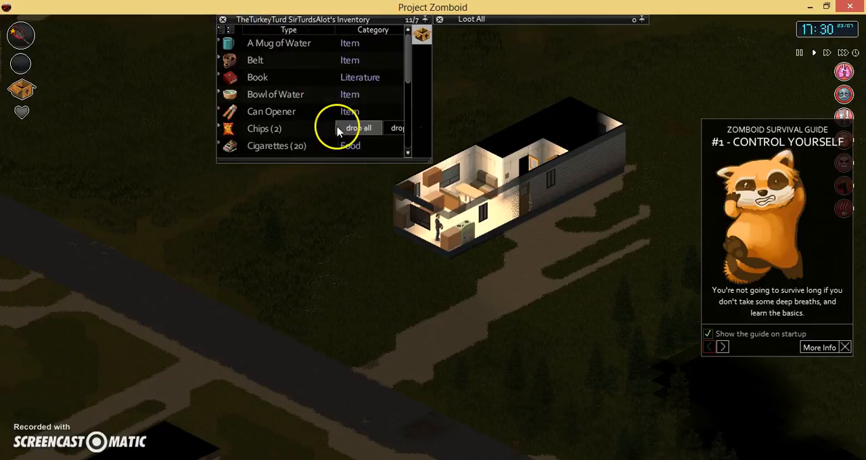
pyautogui.moveTo(304, 124)
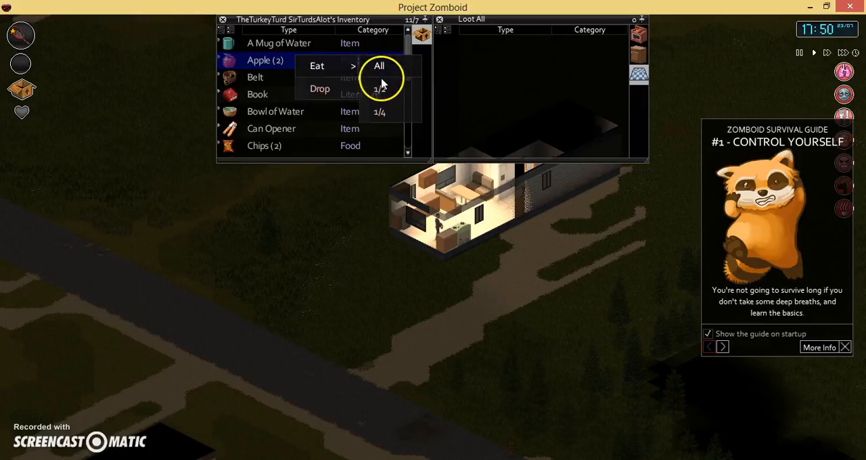
# Loot the container's food and start eating a whole apple
pyautogui.click(379, 65)
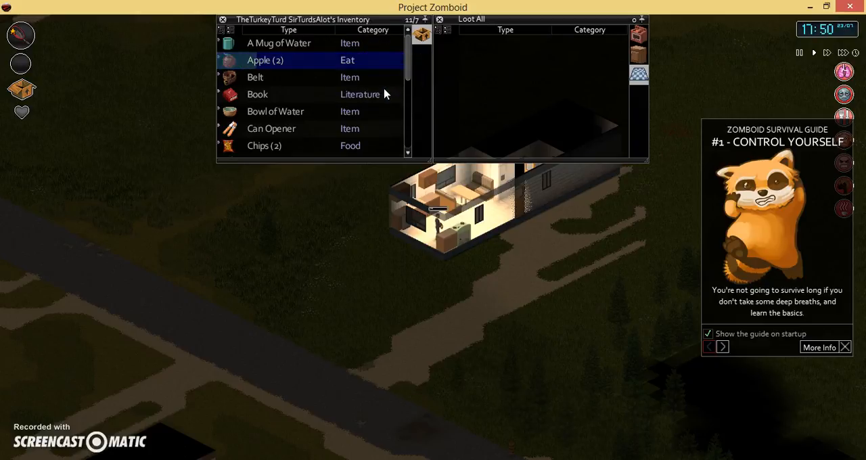